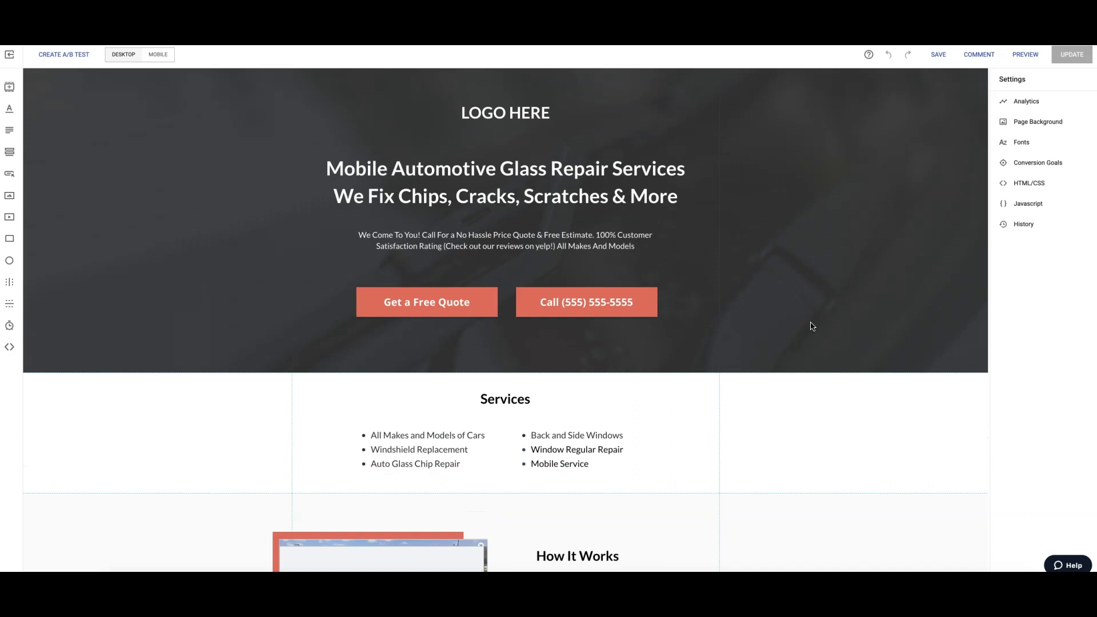
mouse_move(800, 203)
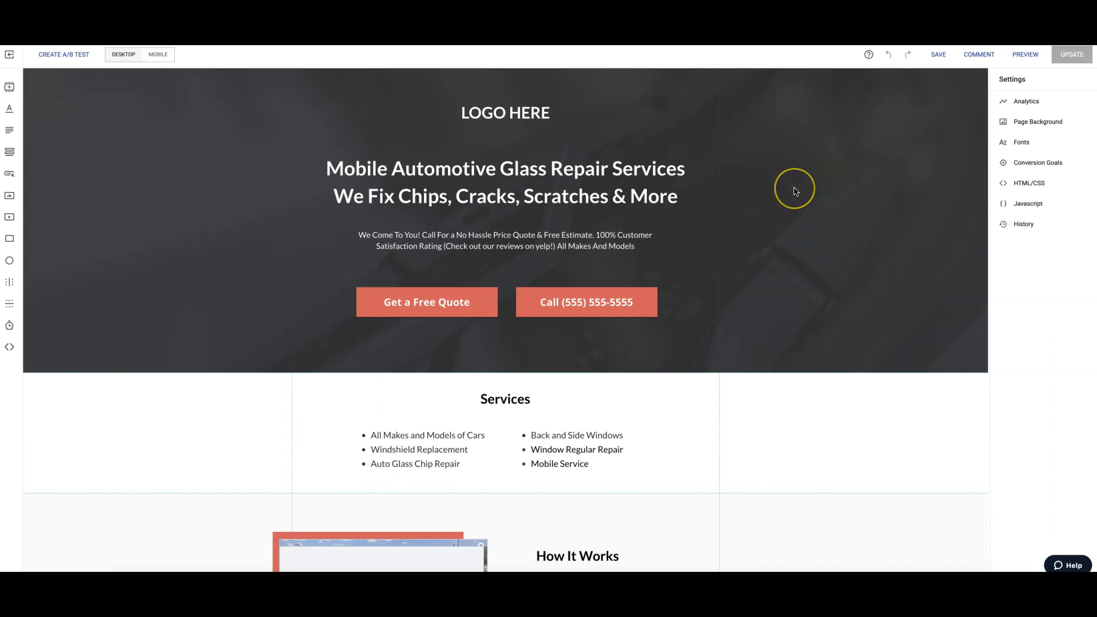
mouse_move(633, 134)
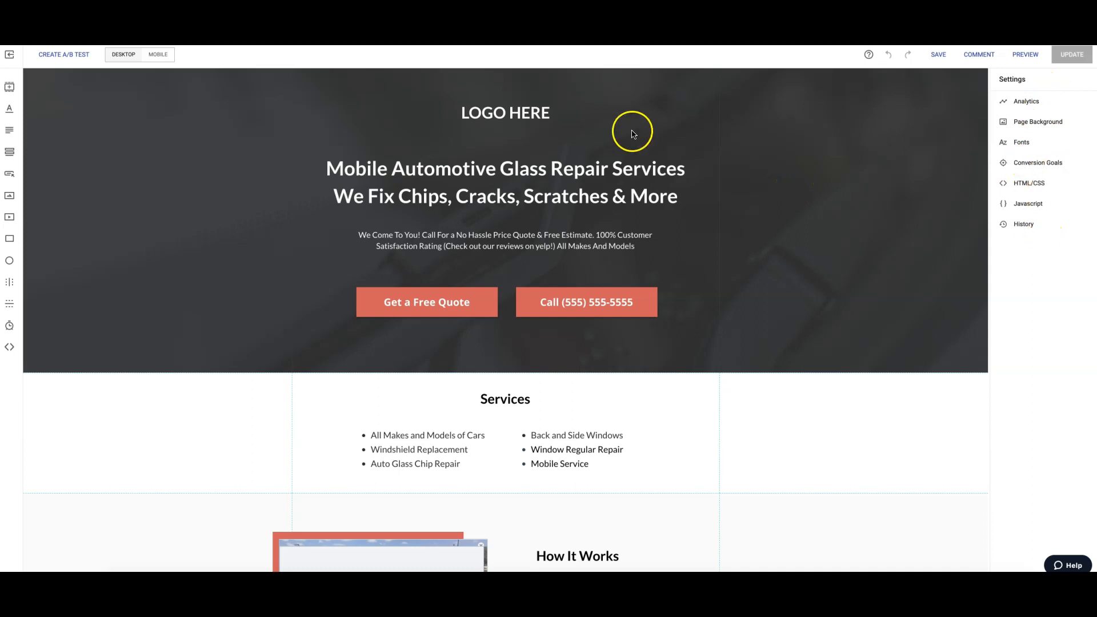
mouse_move(357, 240)
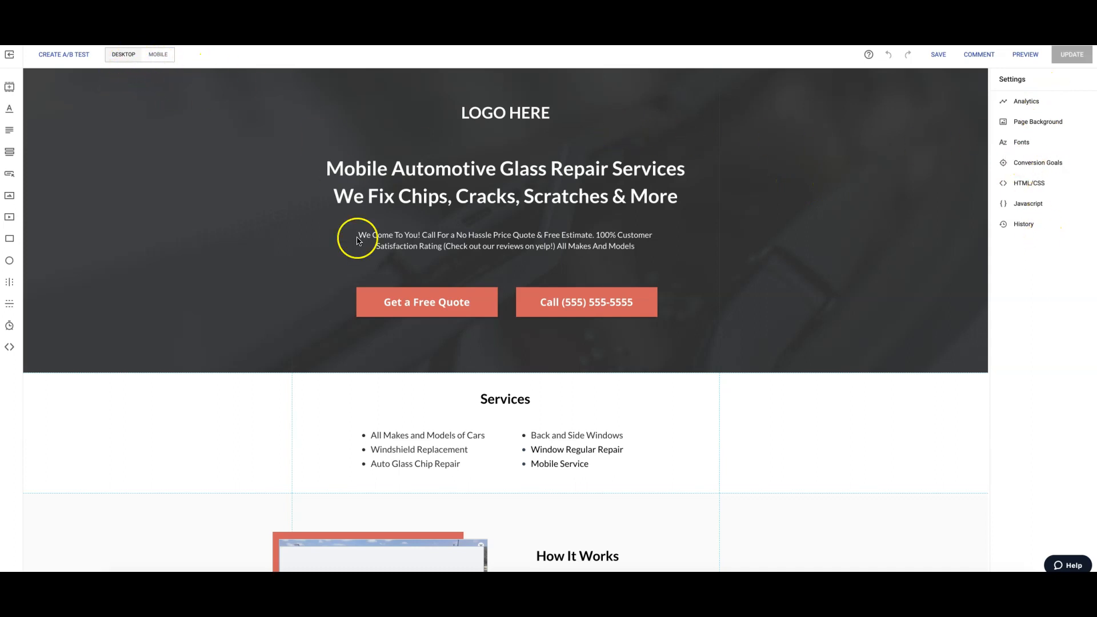
mouse_move(264, 178)
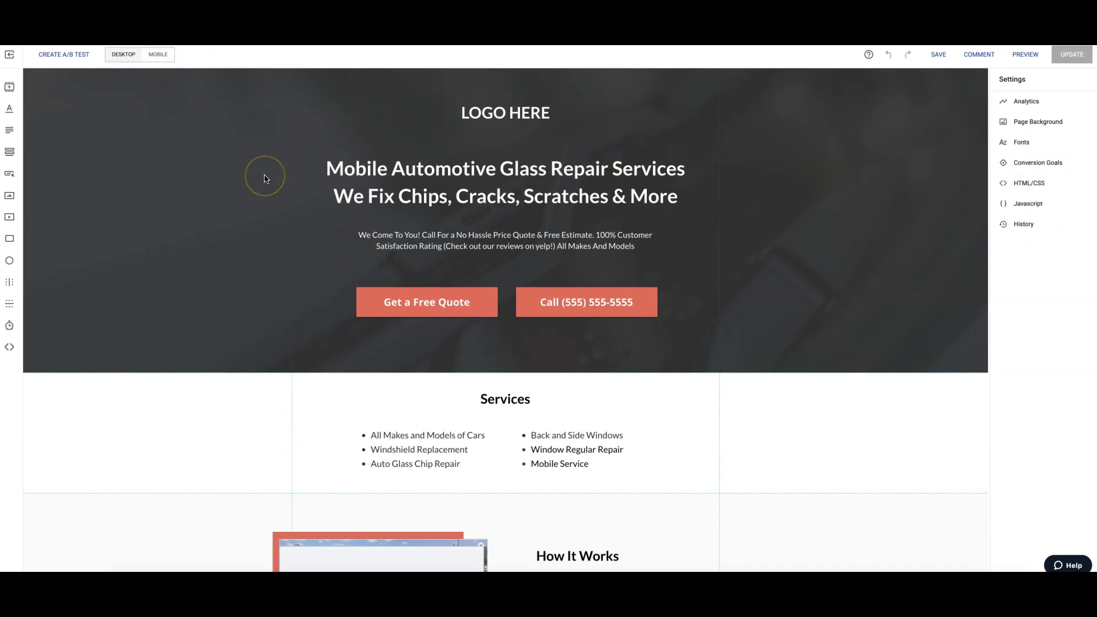
mouse_move(490, 185)
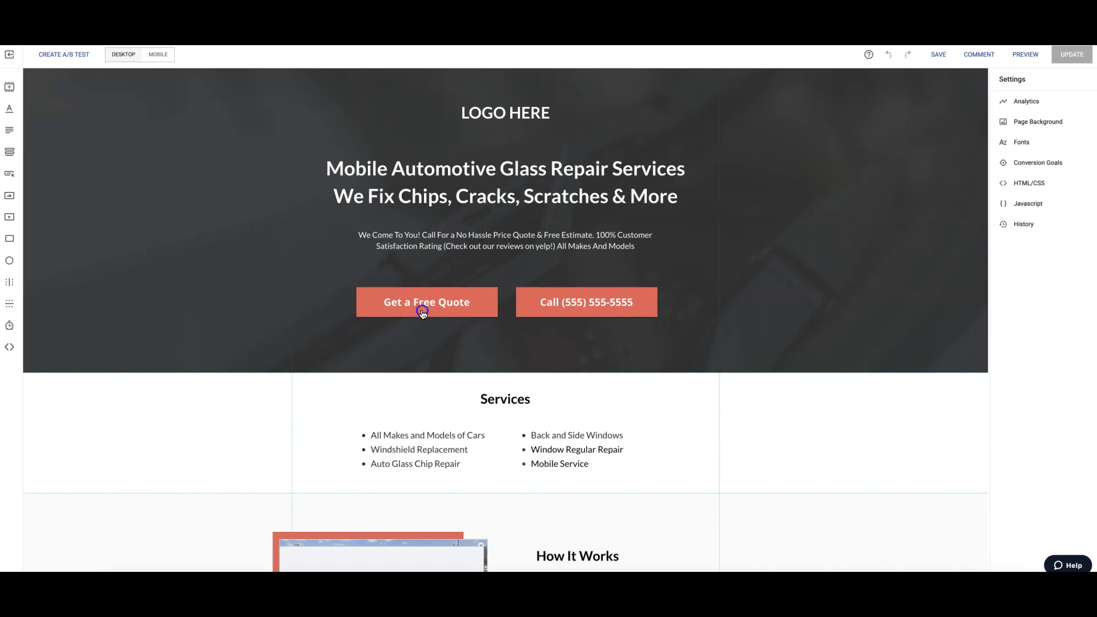
- Check the Get a Free Quote button's pop-up form and review the desktop page down to the footer
left_click(427, 302)
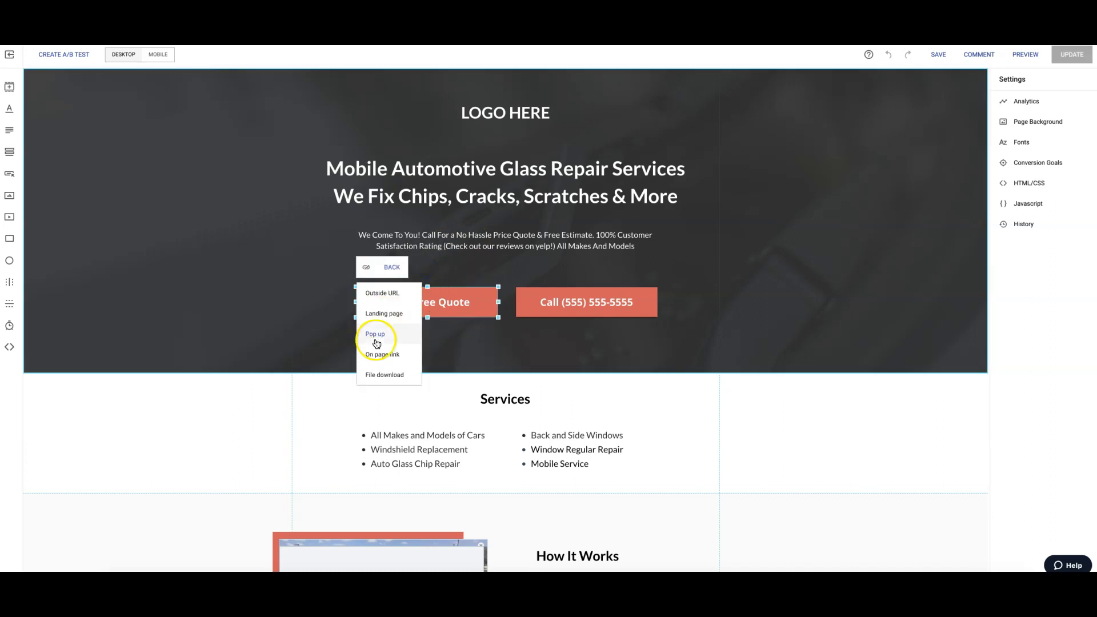
left_click(375, 334)
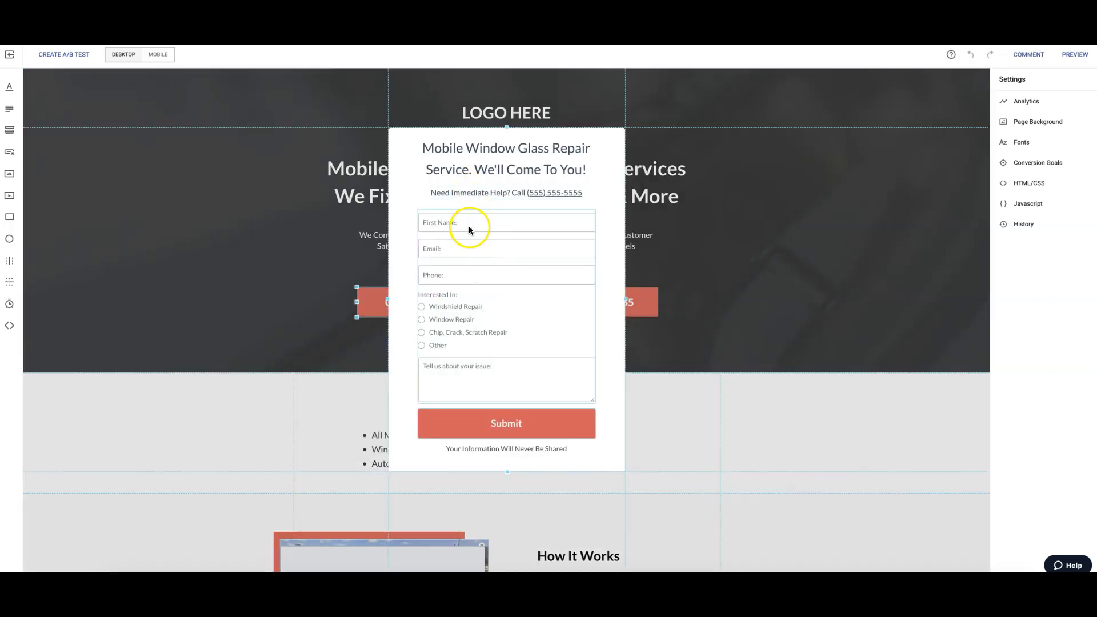
mouse_move(442, 250)
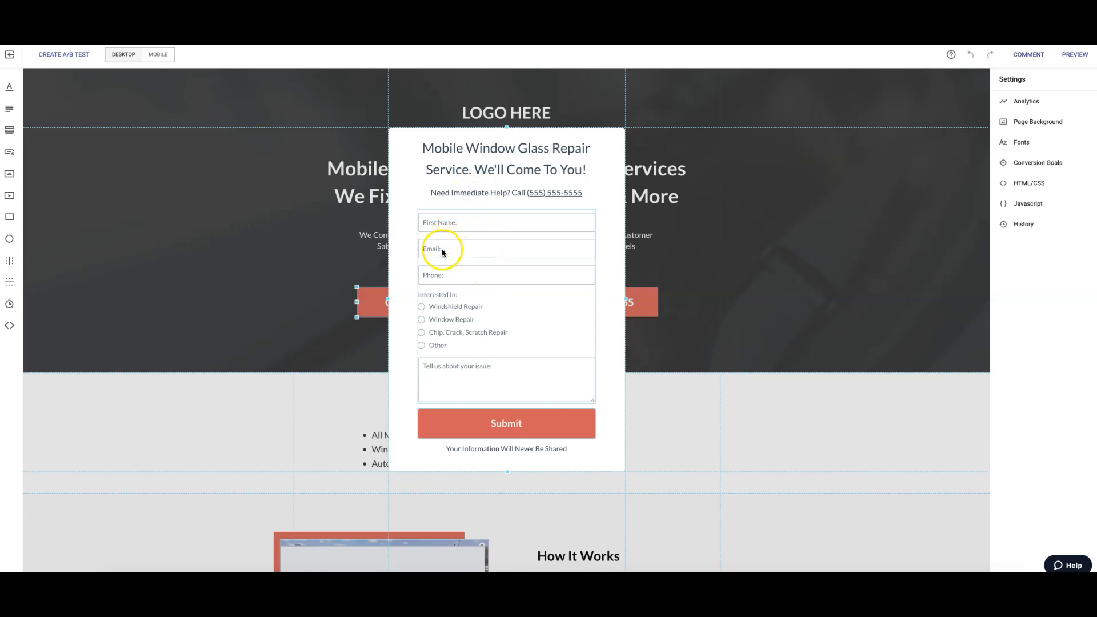
mouse_move(435, 319)
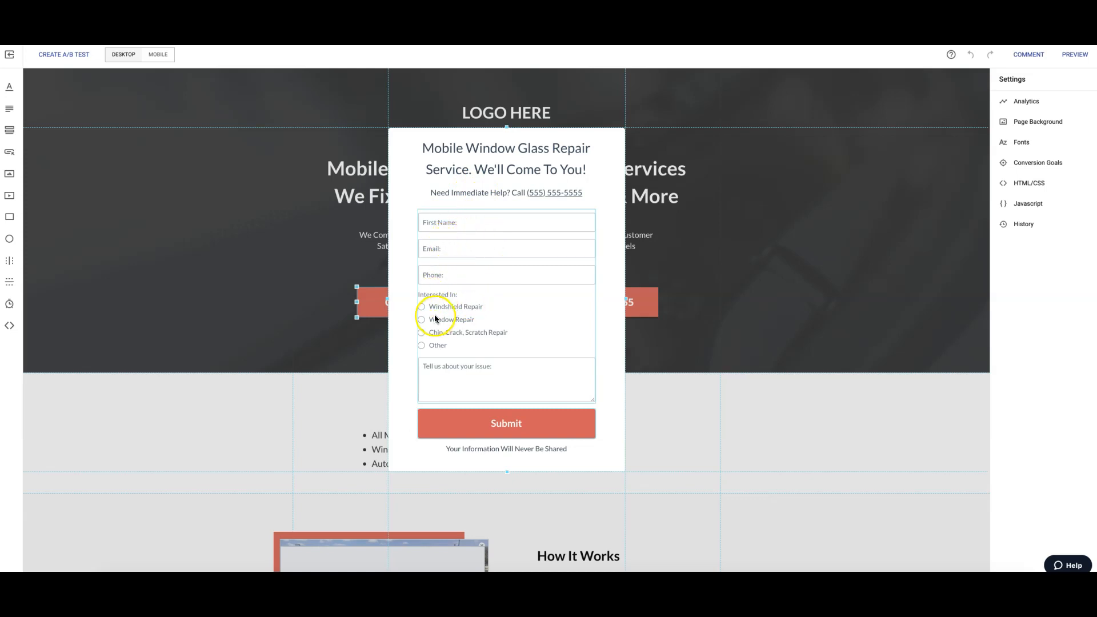
mouse_move(470, 323)
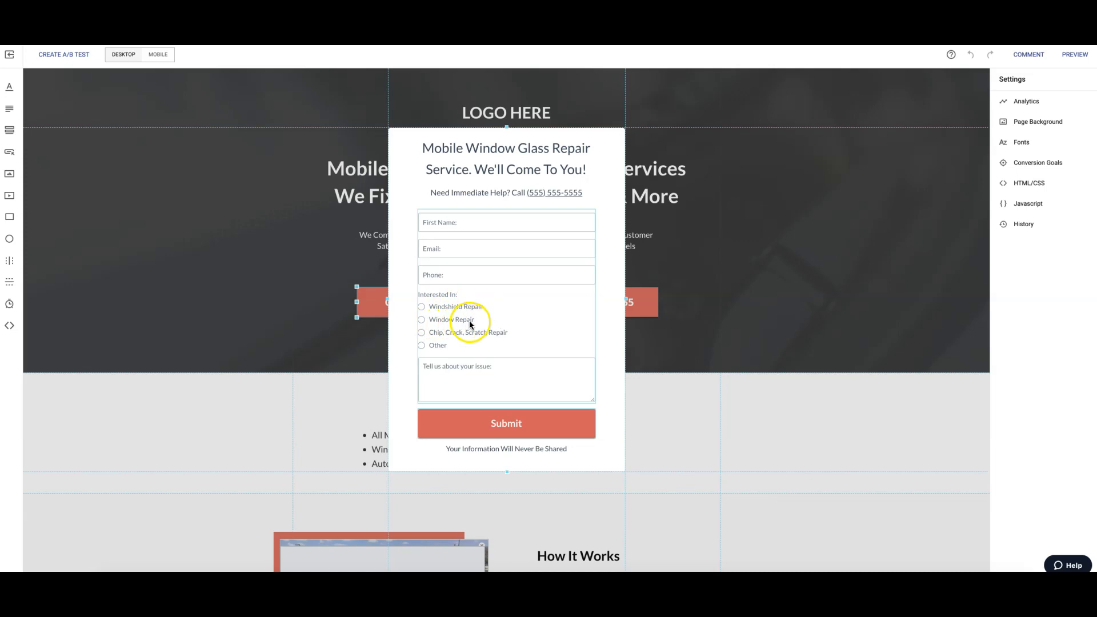
mouse_move(495, 340)
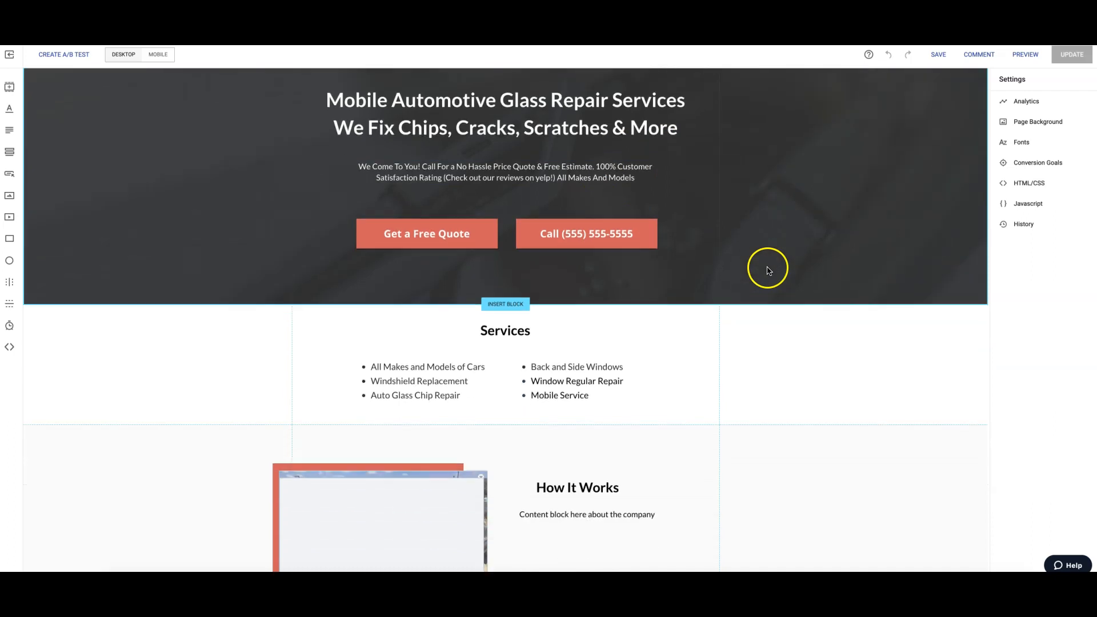
scroll("down", 3)
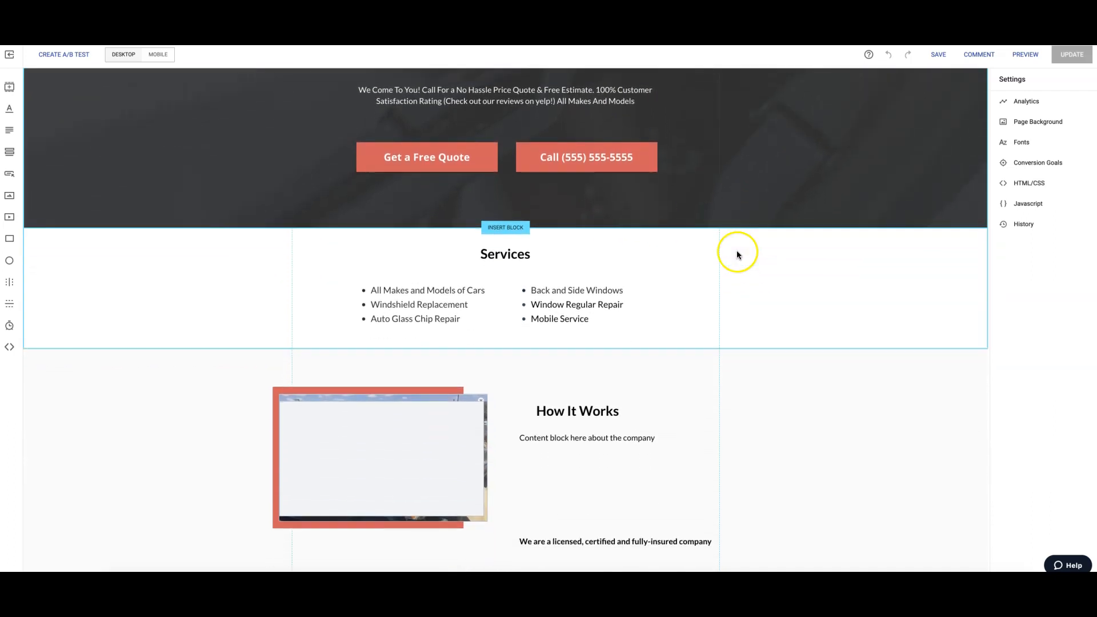
scroll("down", 3)
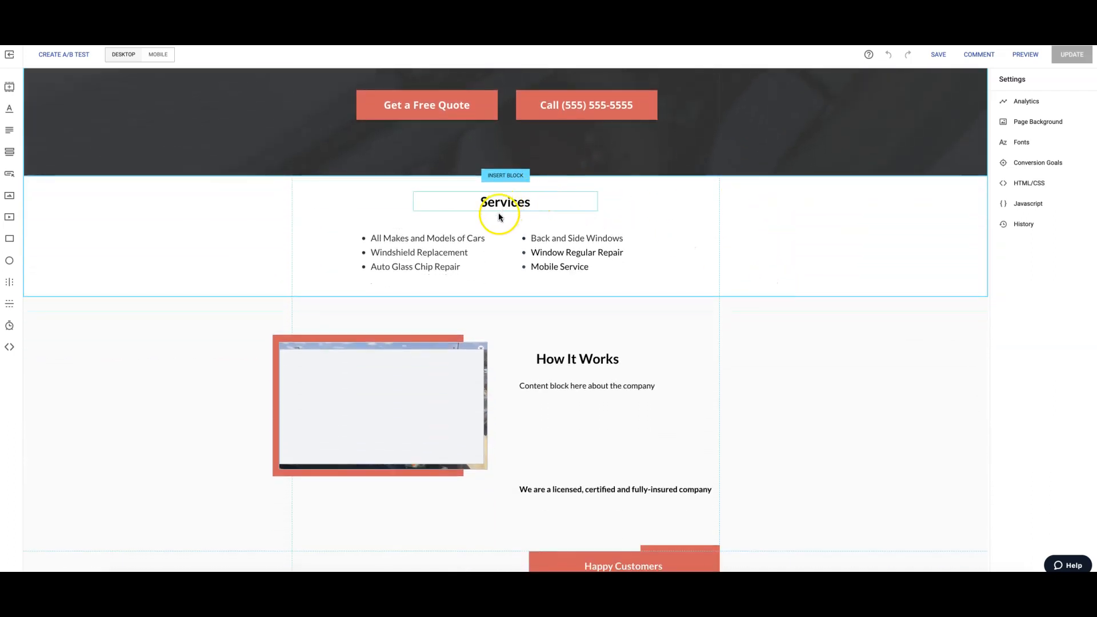
scroll("down", 3)
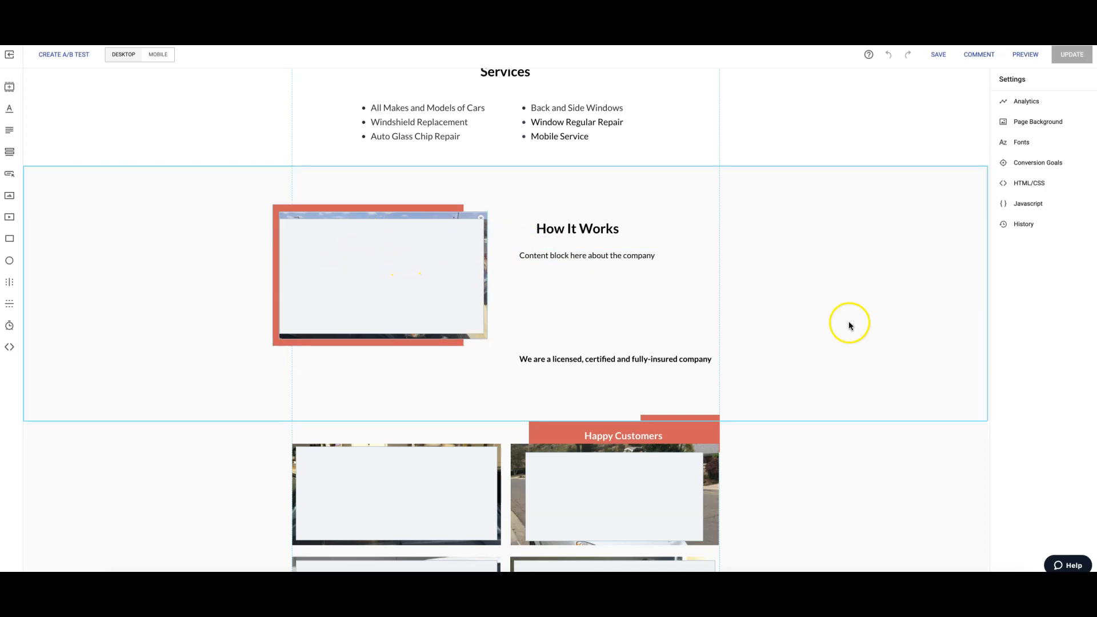
scroll("down", 3)
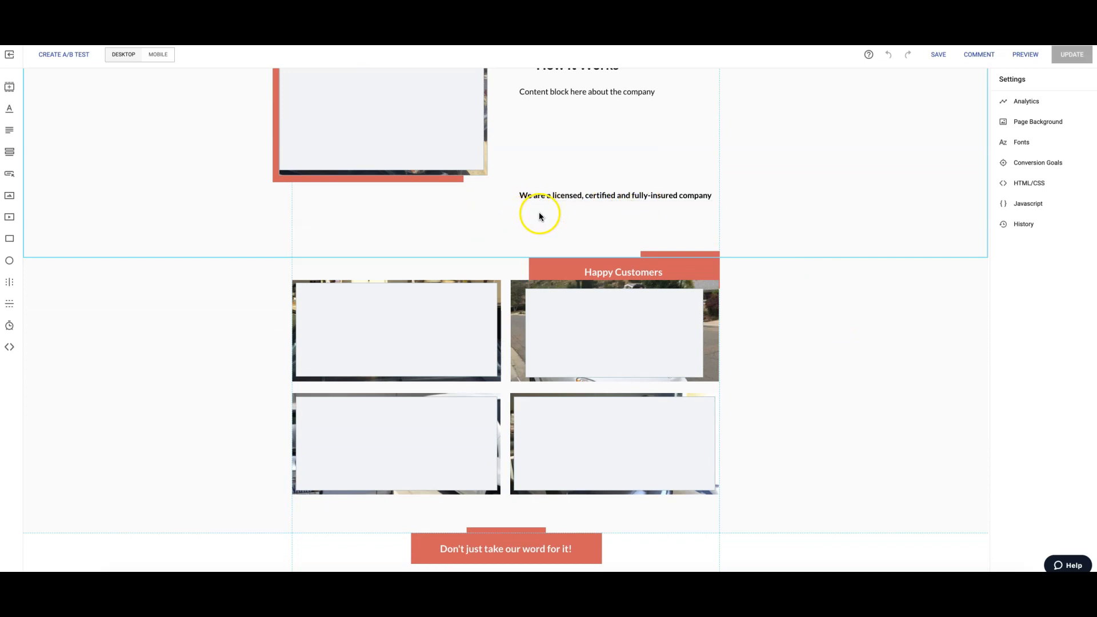
mouse_move(469, 223)
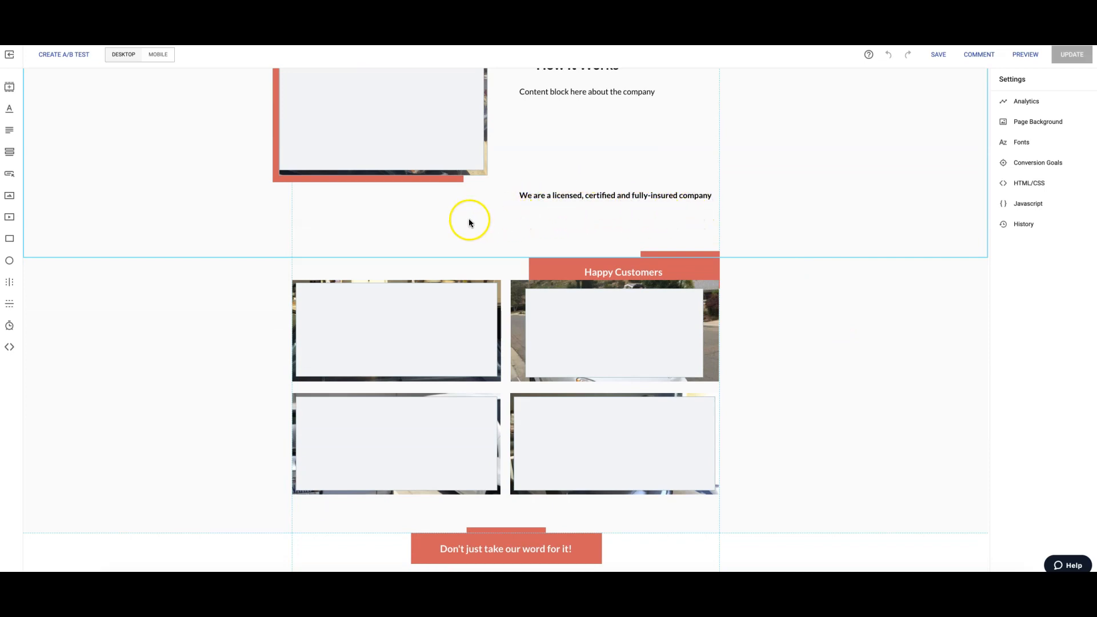
mouse_move(794, 206)
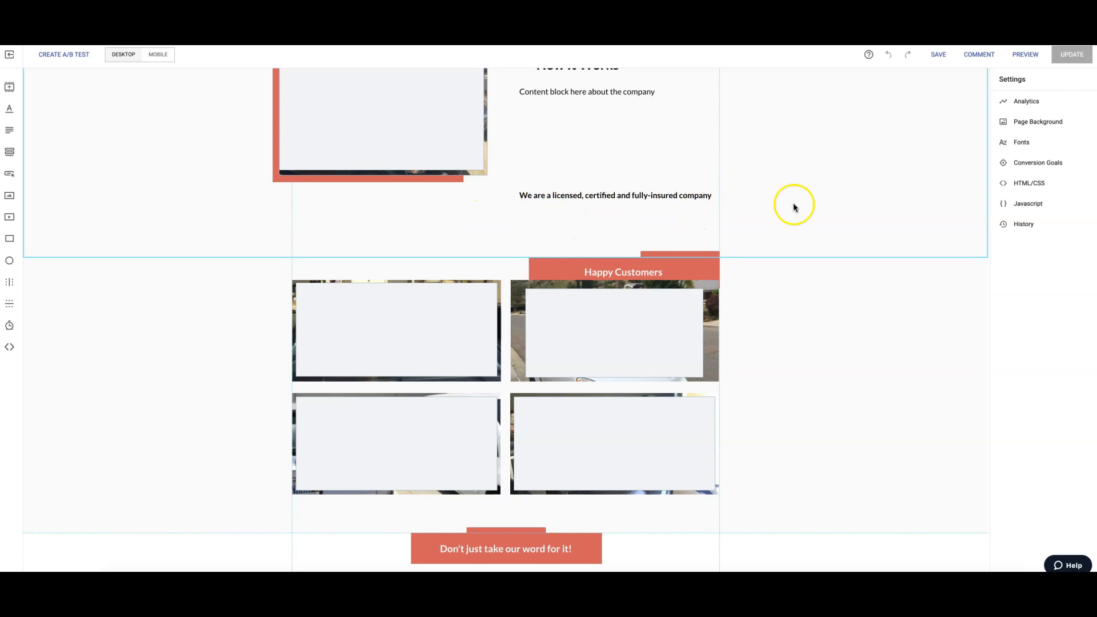
scroll("down", 3)
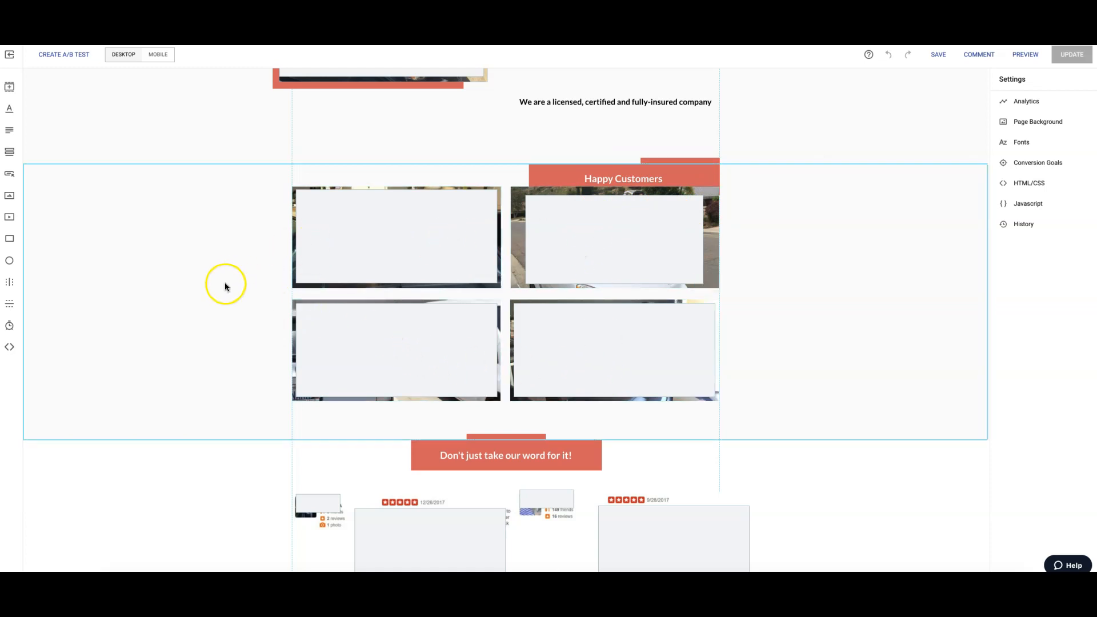
scroll("down", 3)
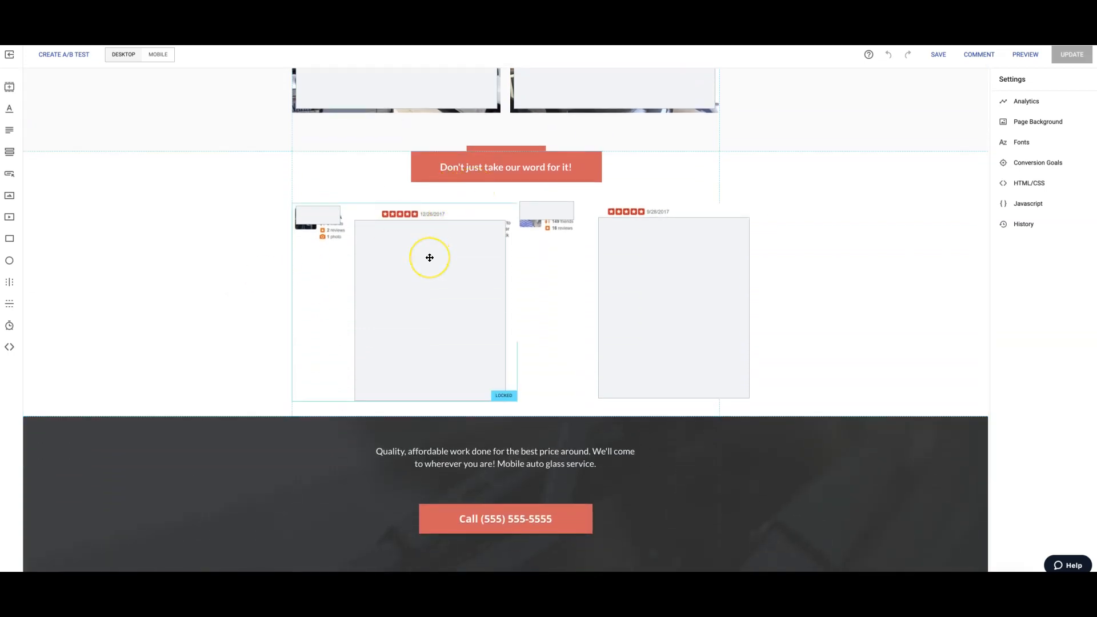
mouse_move(535, 254)
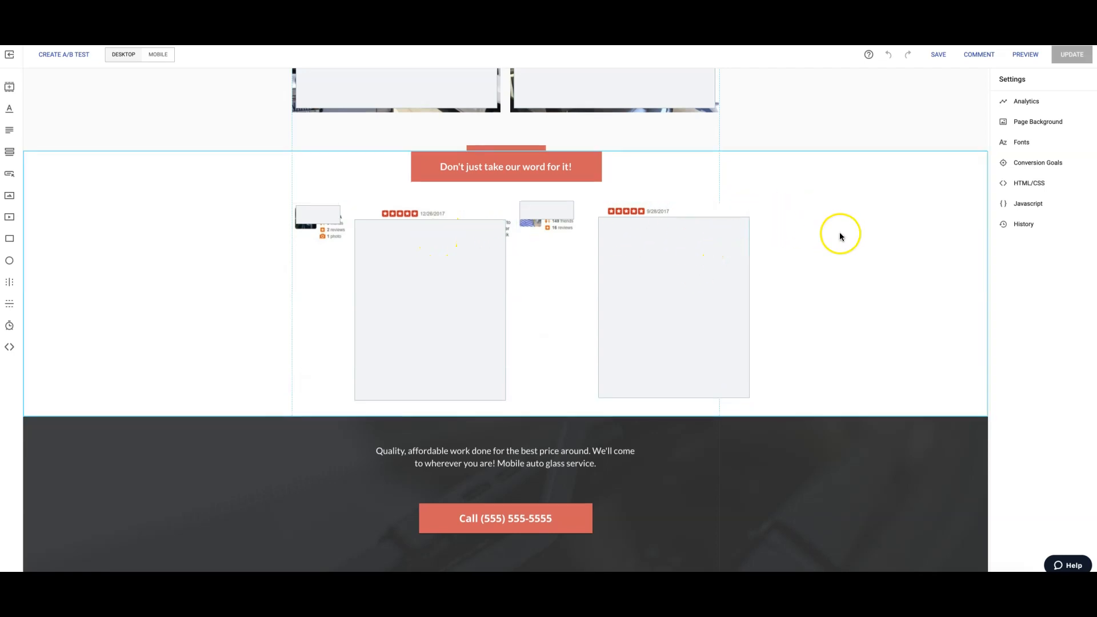
scroll("down", 3)
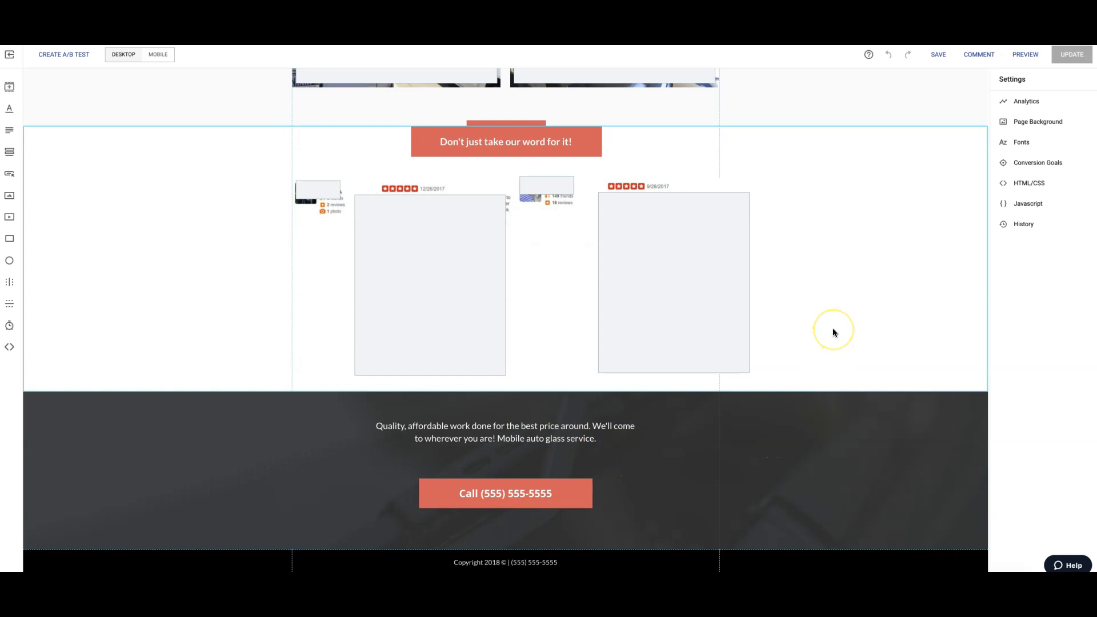
scroll("up", 3)
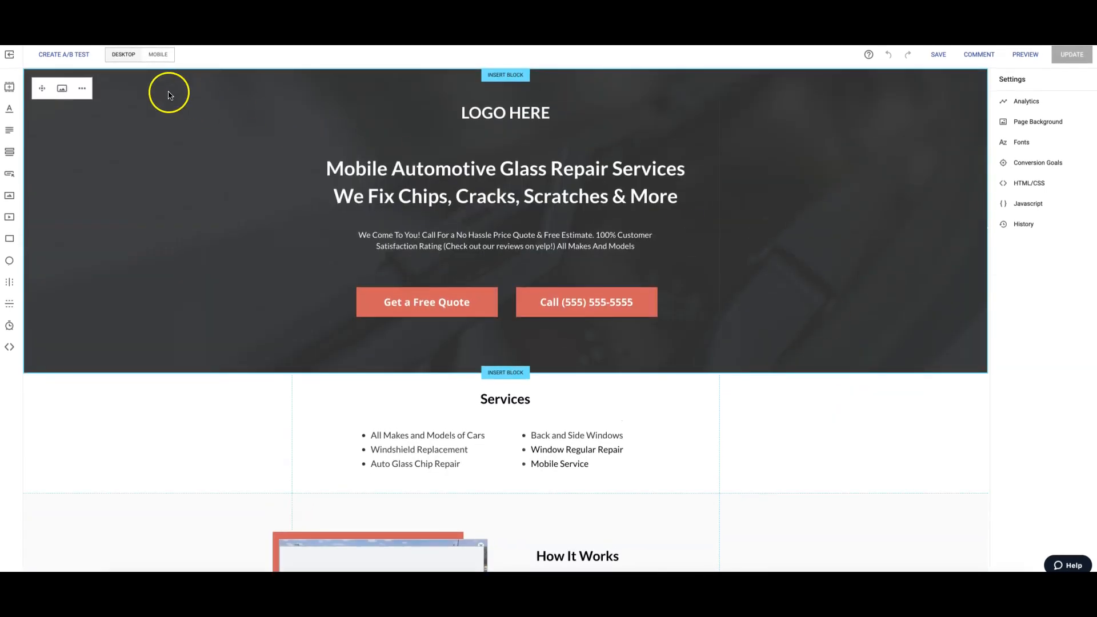
- Switch to the mobile layout and review it from the Get a Free Quote button down the page
left_click(157, 54)
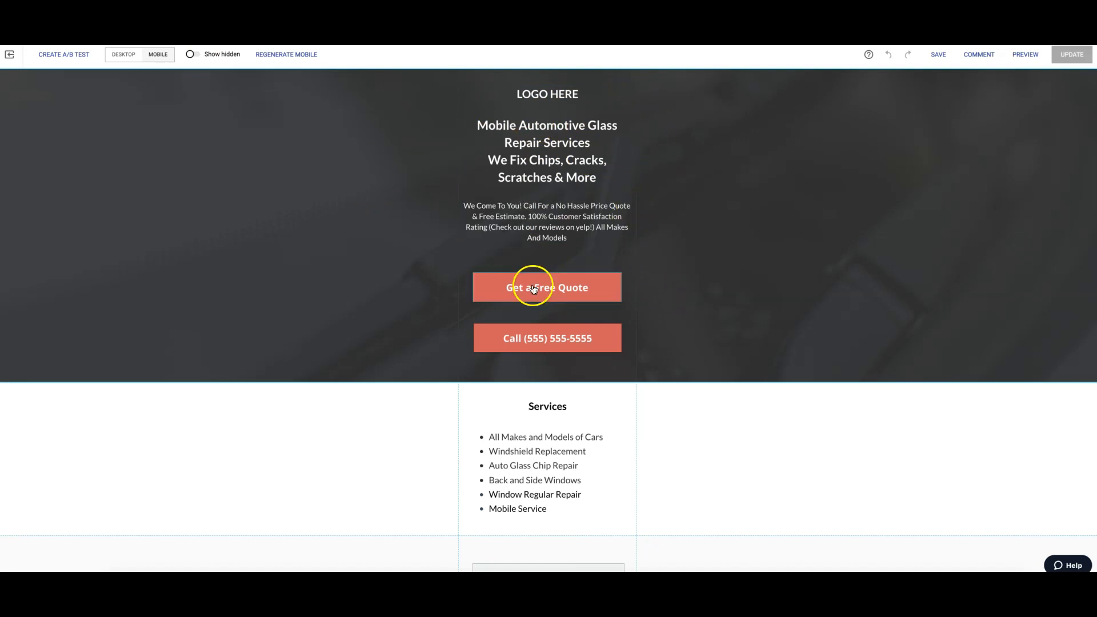
left_click(547, 287)
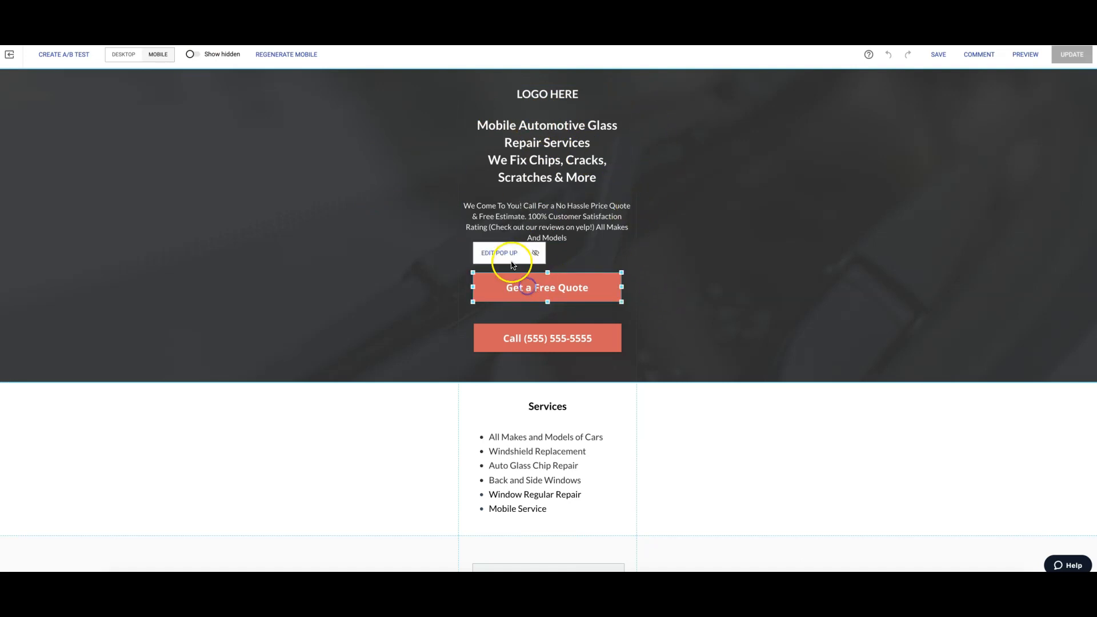
left_click(498, 253)
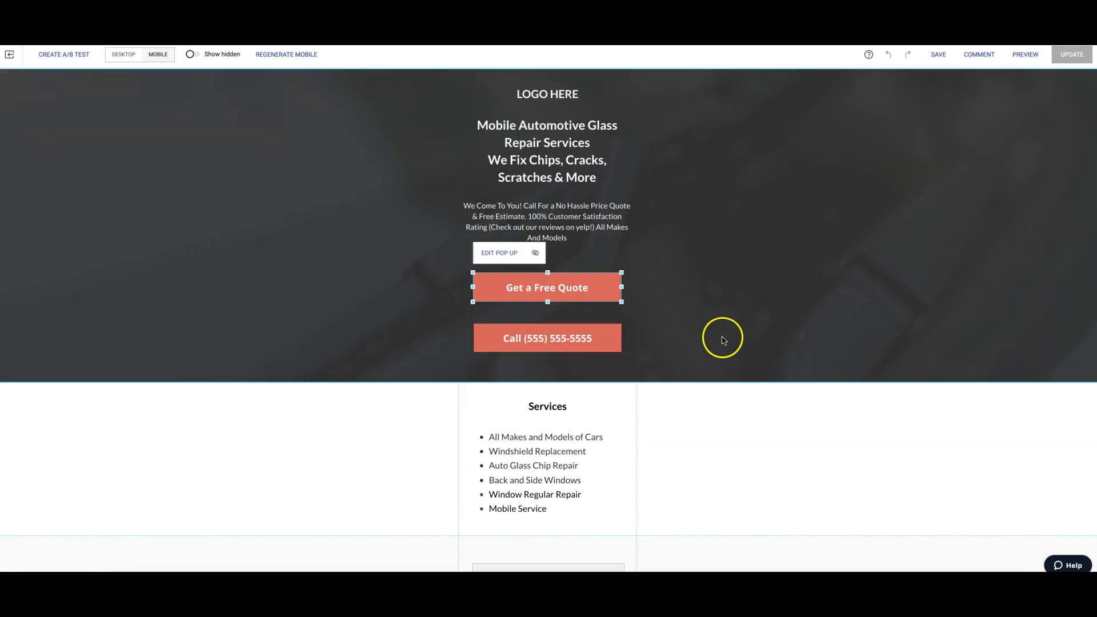
scroll("down", 3)
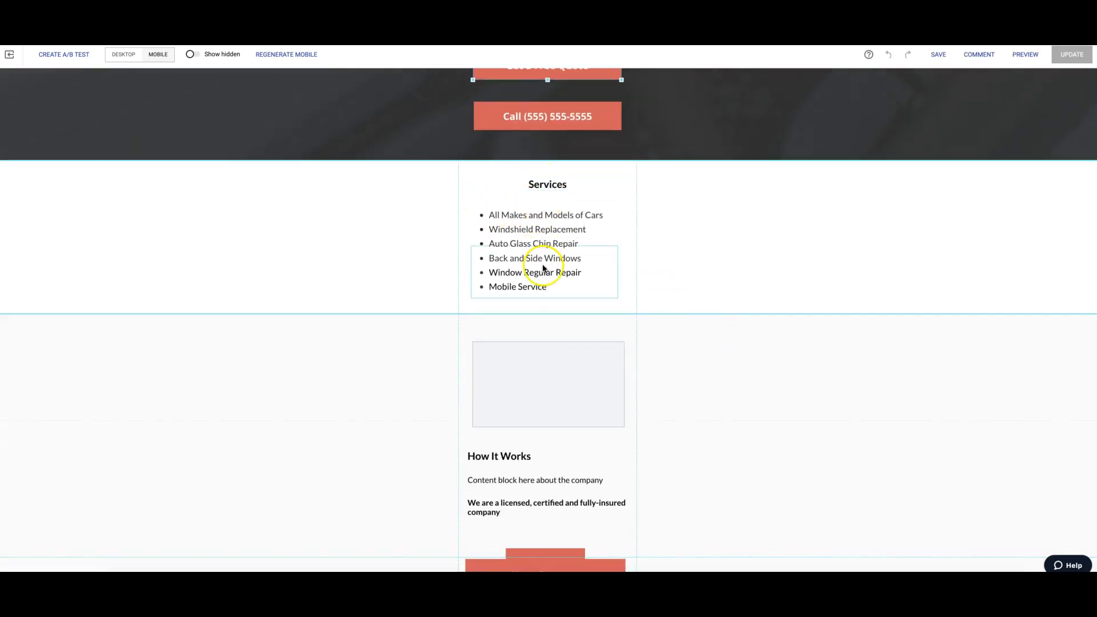
scroll("down", 3)
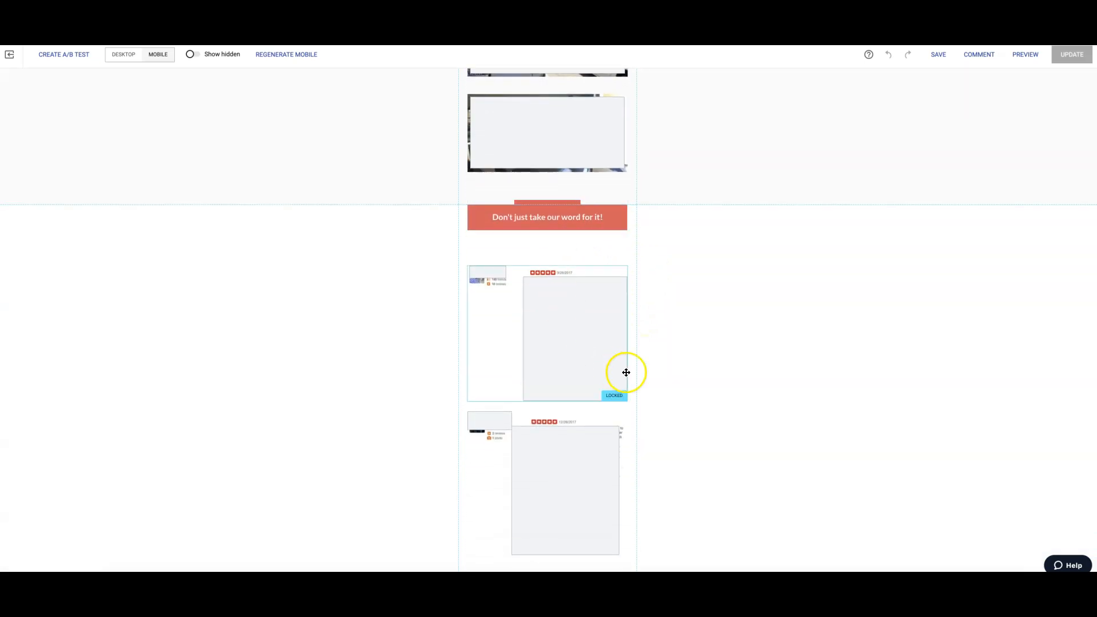
scroll("down", 3)
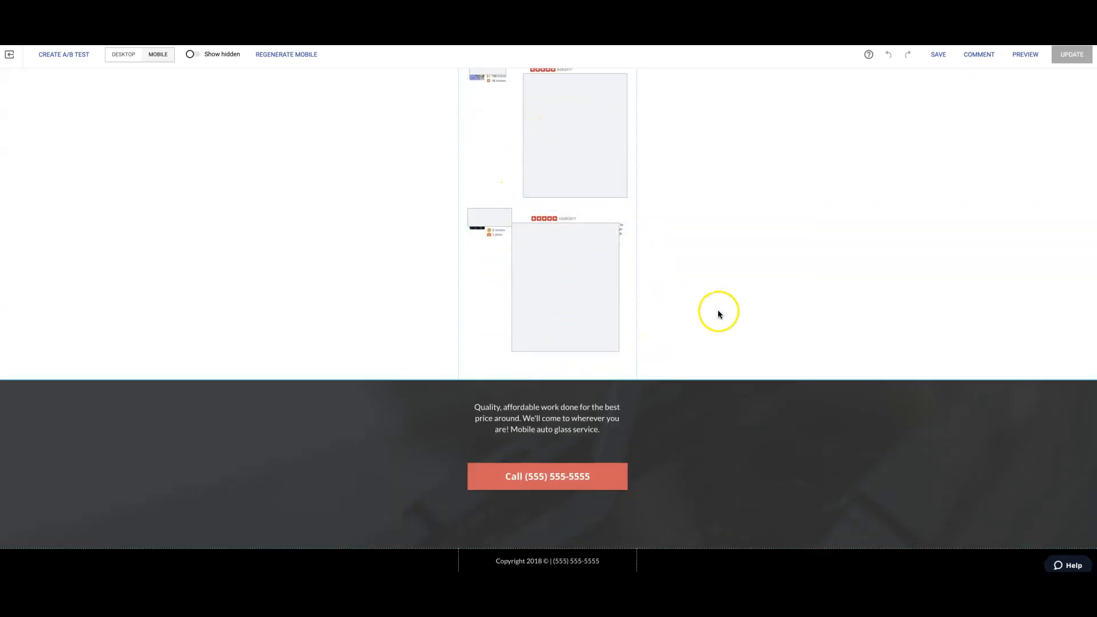
mouse_move(532, 455)
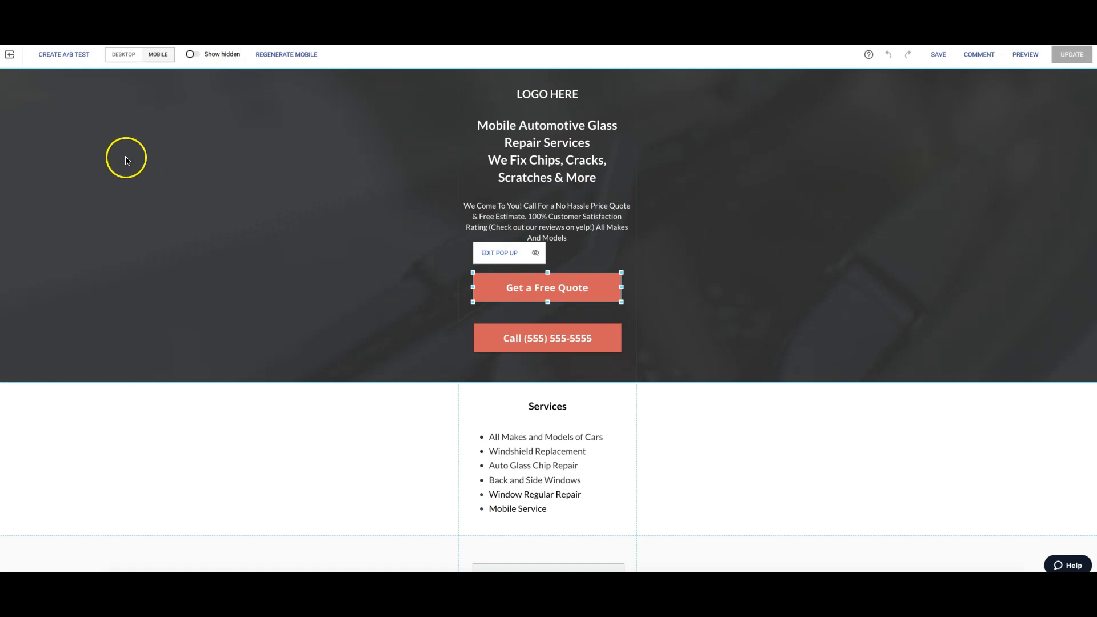
- Switch back to the desktop layout and scroll through its sections to the footer
left_click(124, 55)
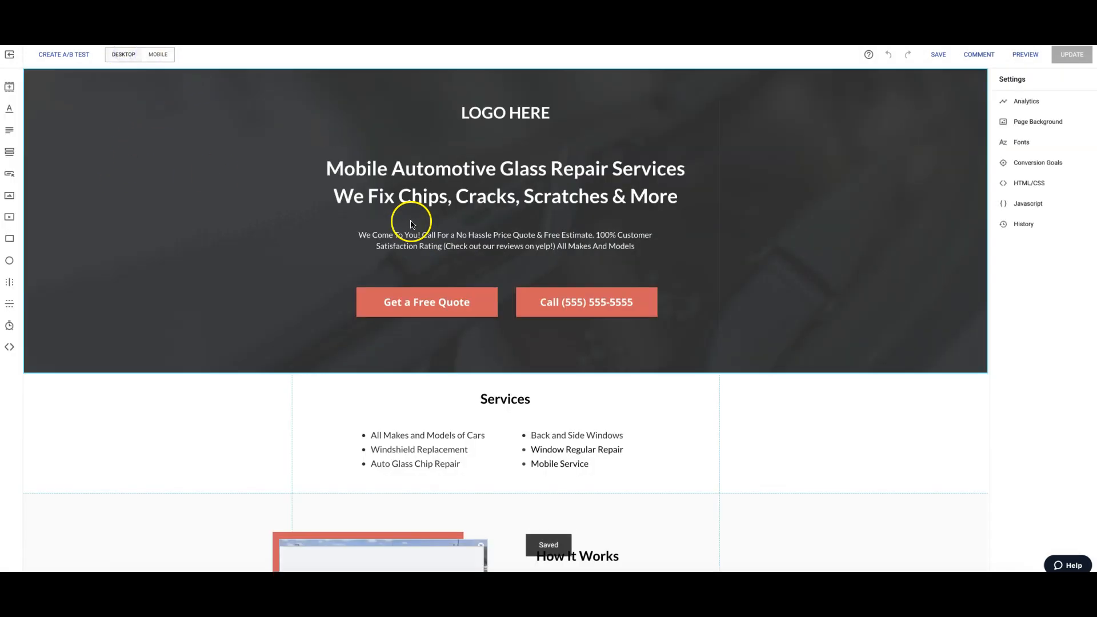
scroll("down", 3)
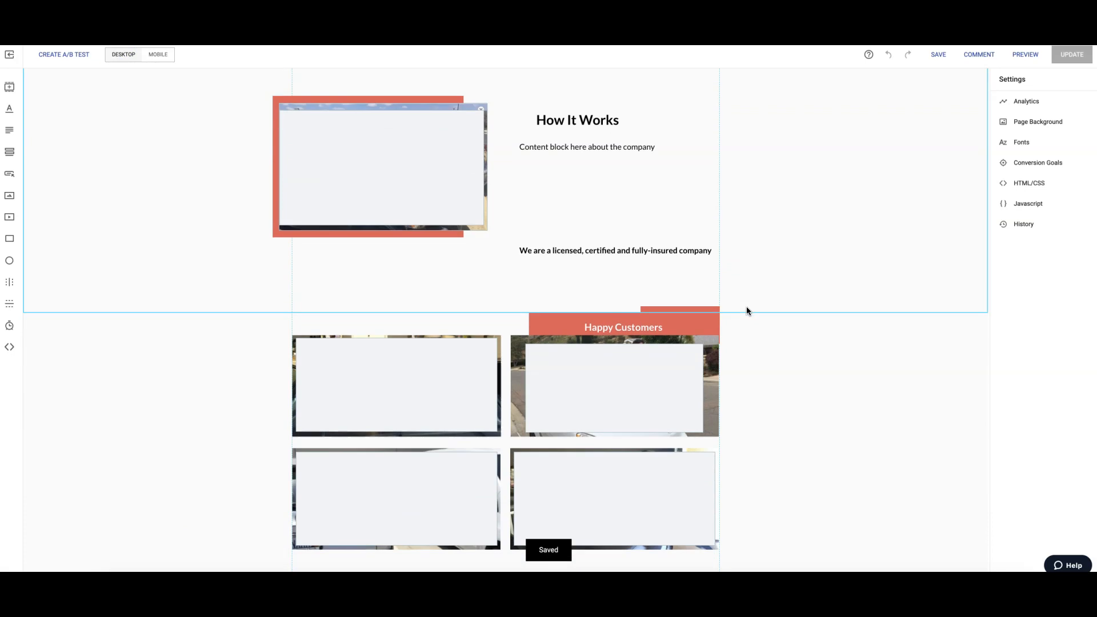
scroll("down", 3)
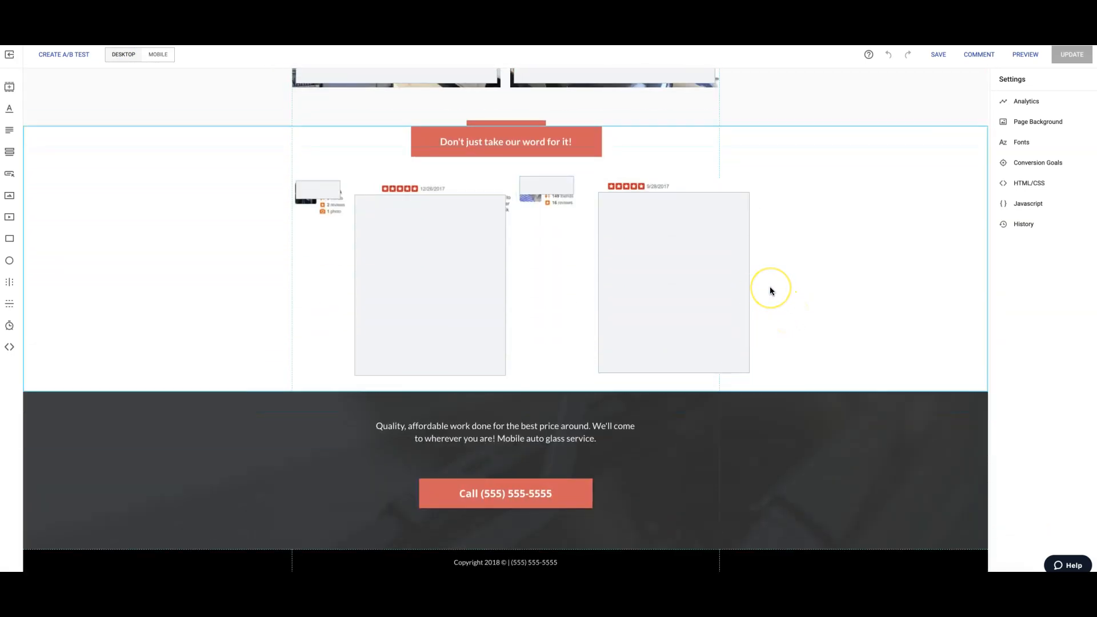
scroll("up", 3)
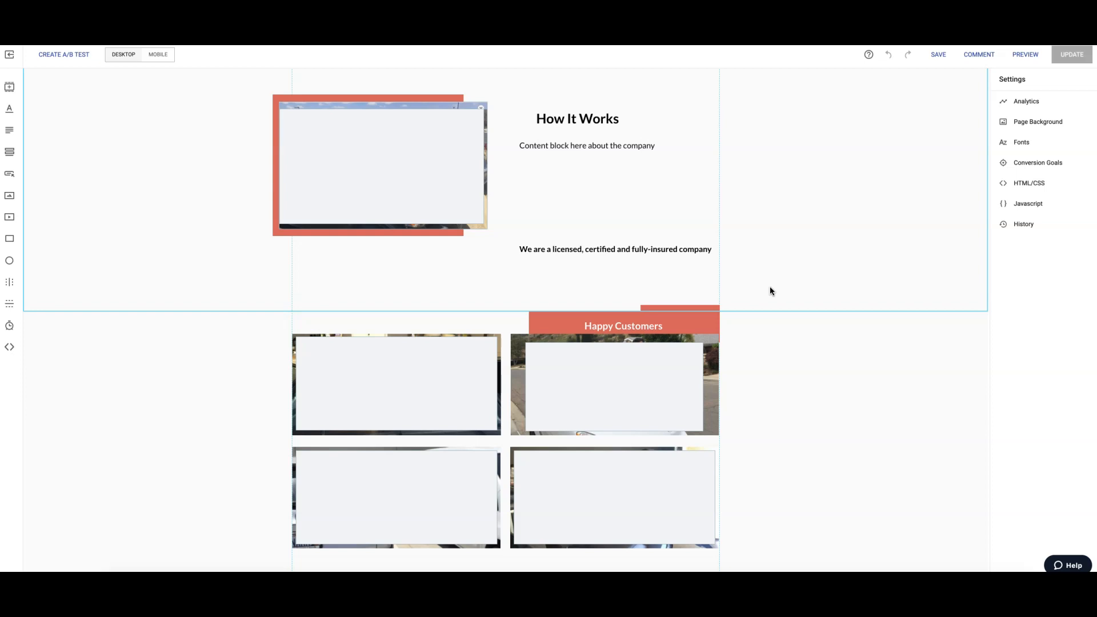
scroll("down", 3)
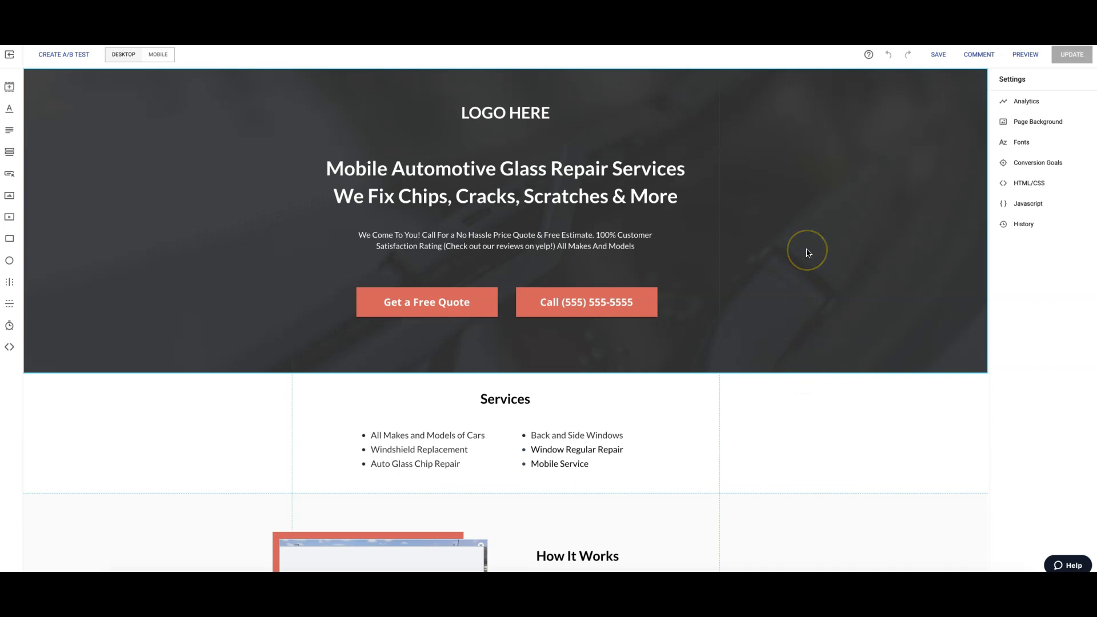
scroll("down", 3)
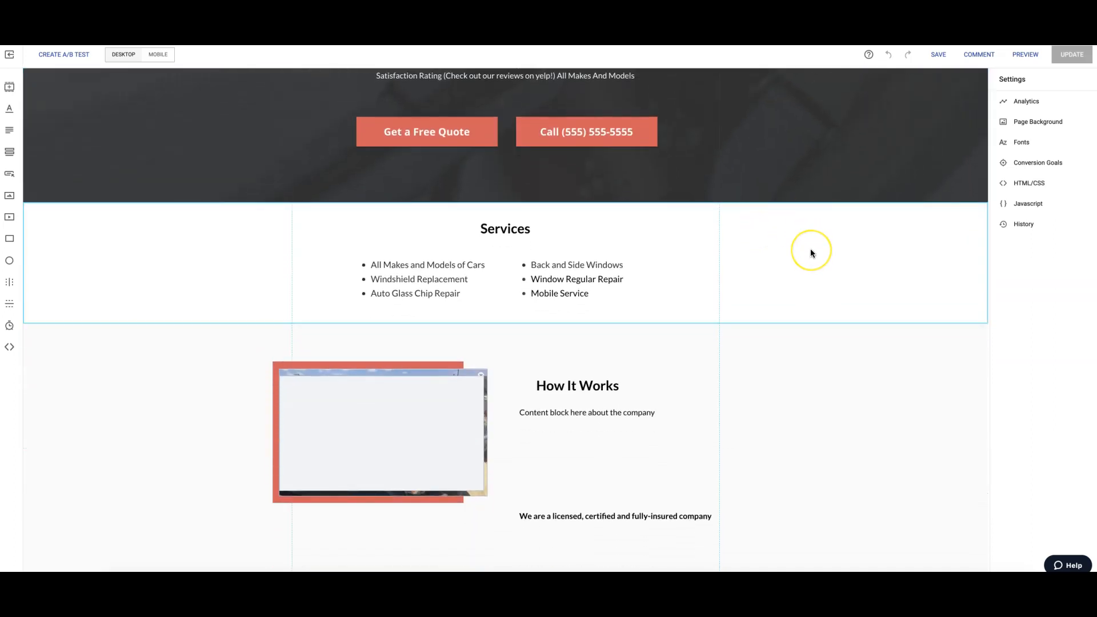